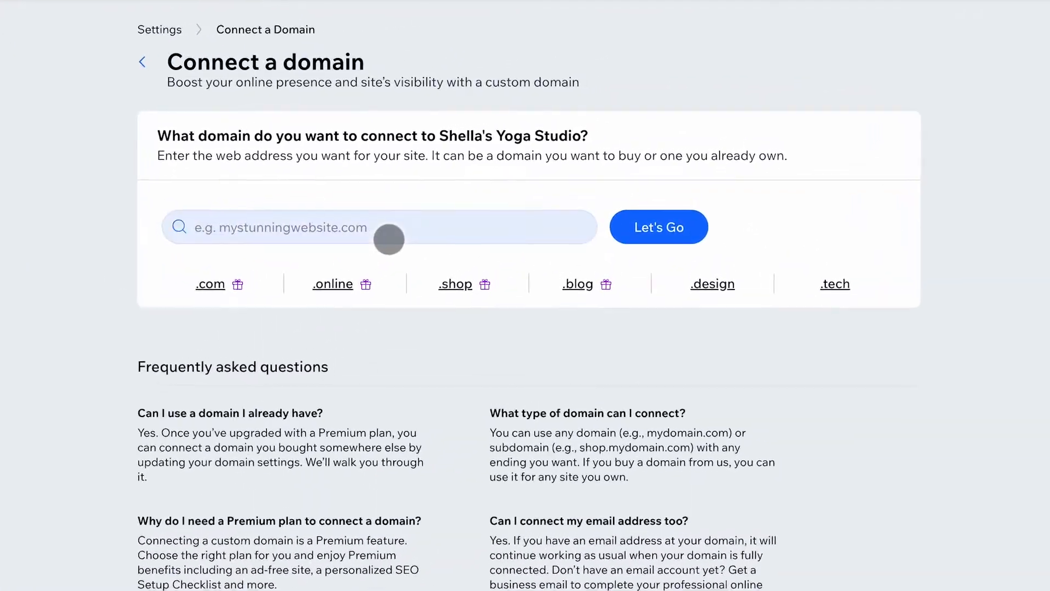
- Enter exampleforthevideo.online and scroll The Blog's dashboard to its Connect Domain option
type("exampleforthevideo.online")
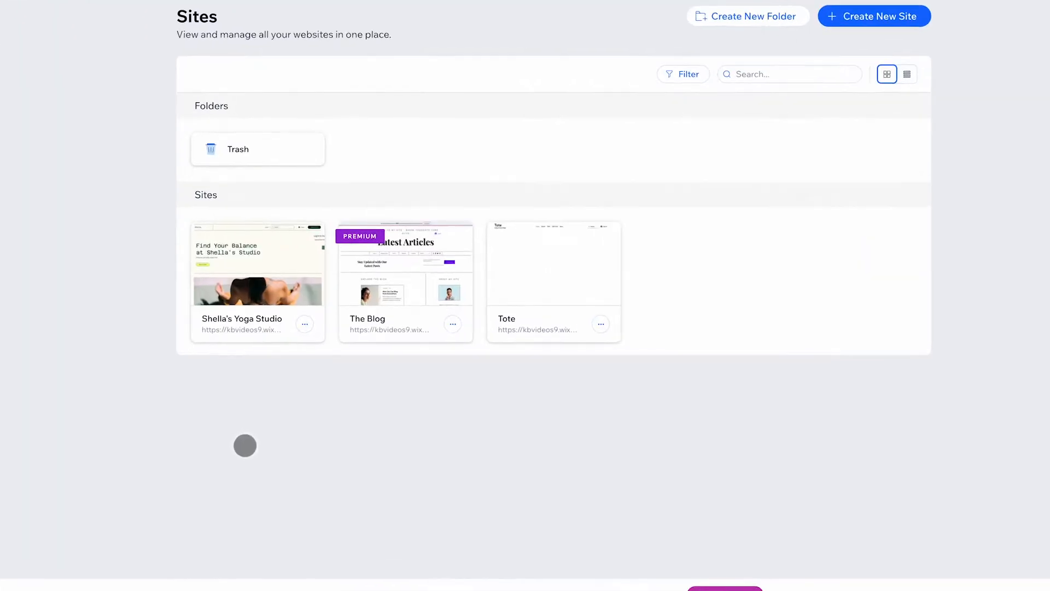
scroll("down", 3)
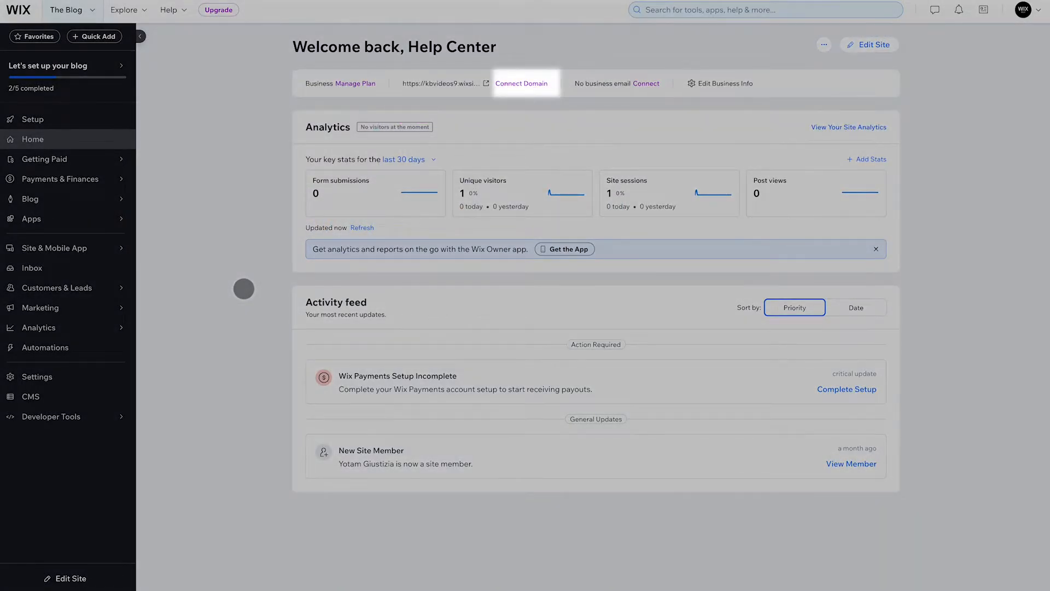
- From the account Domains page, connect an owned domain to Shella's Yoga Studio
left_click(1024, 10)
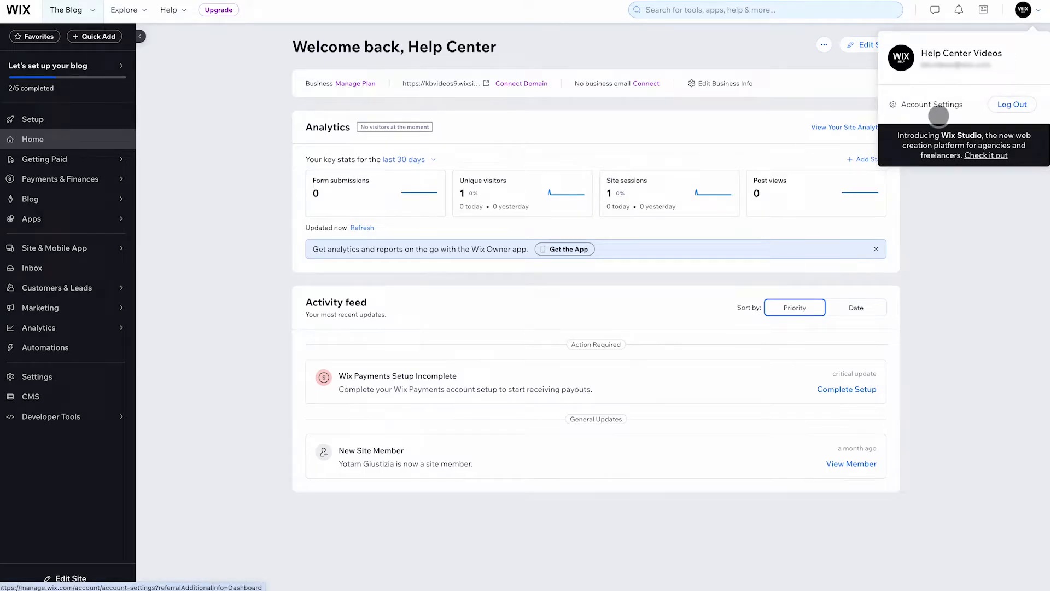
left_click(934, 104)
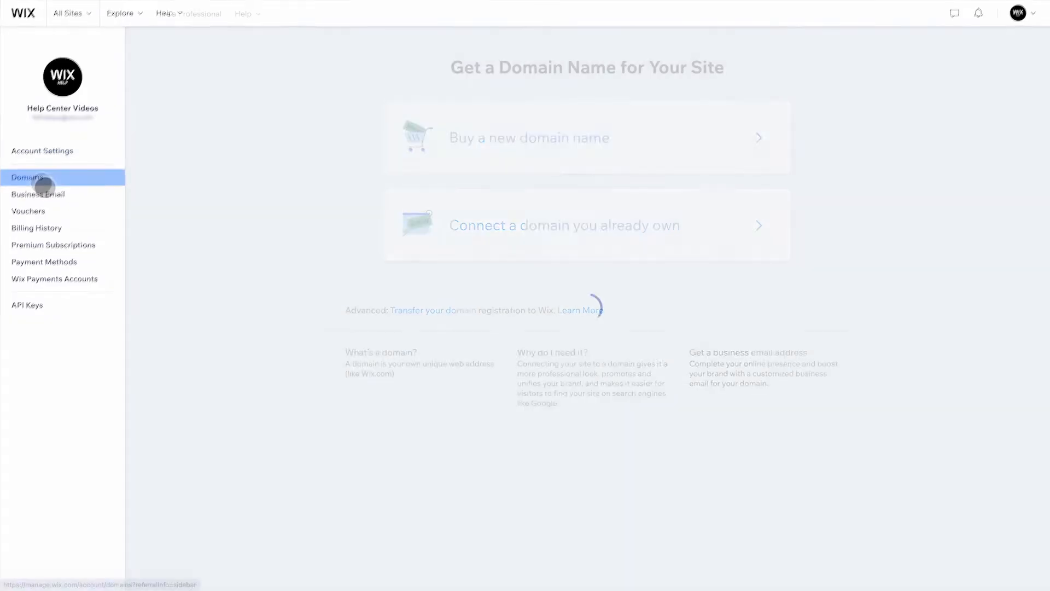
left_click(564, 225)
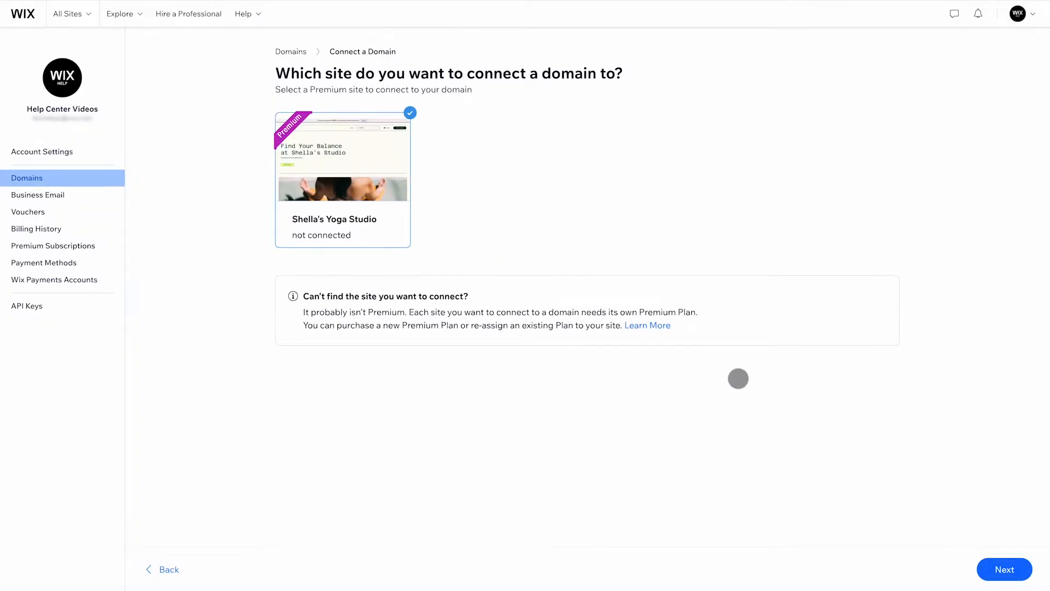
left_click(1004, 569)
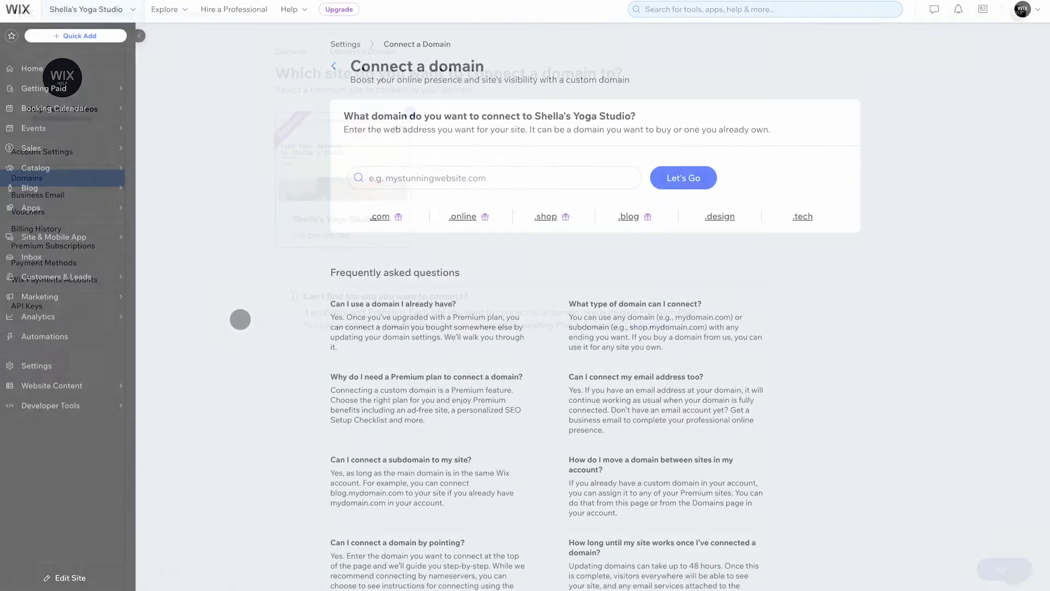
- Look up exampleforthevideo.online and confirm it is a domain you already own
type("exampleforthevideo.online")
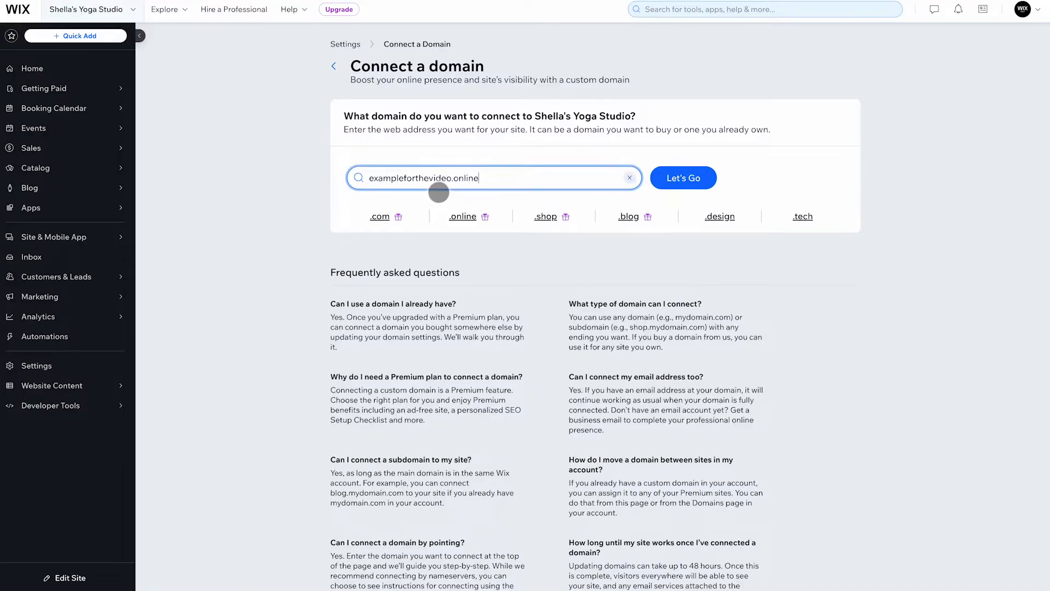
left_click(683, 177)
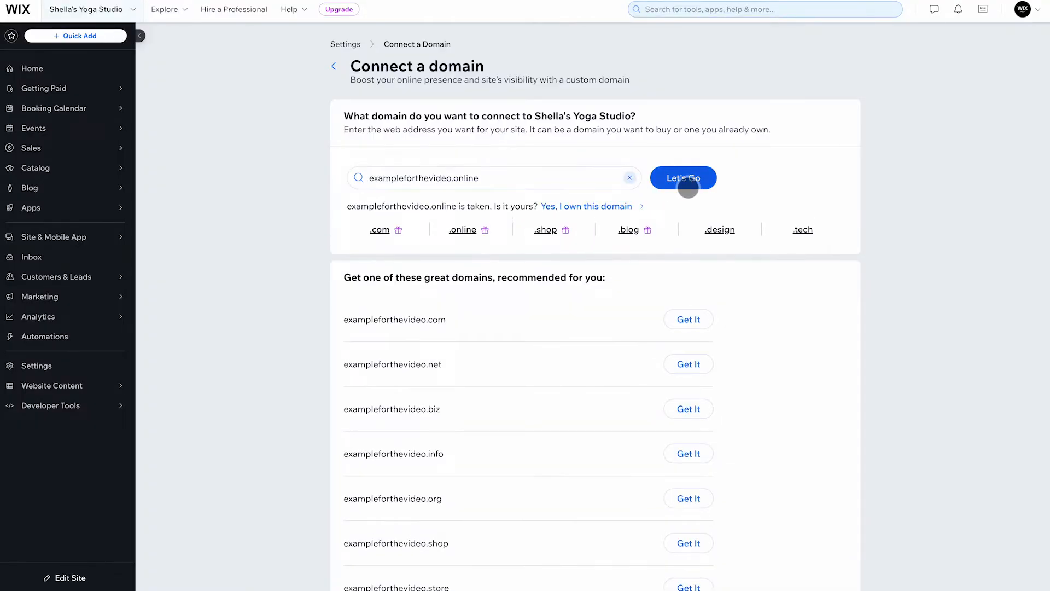
left_click(682, 177)
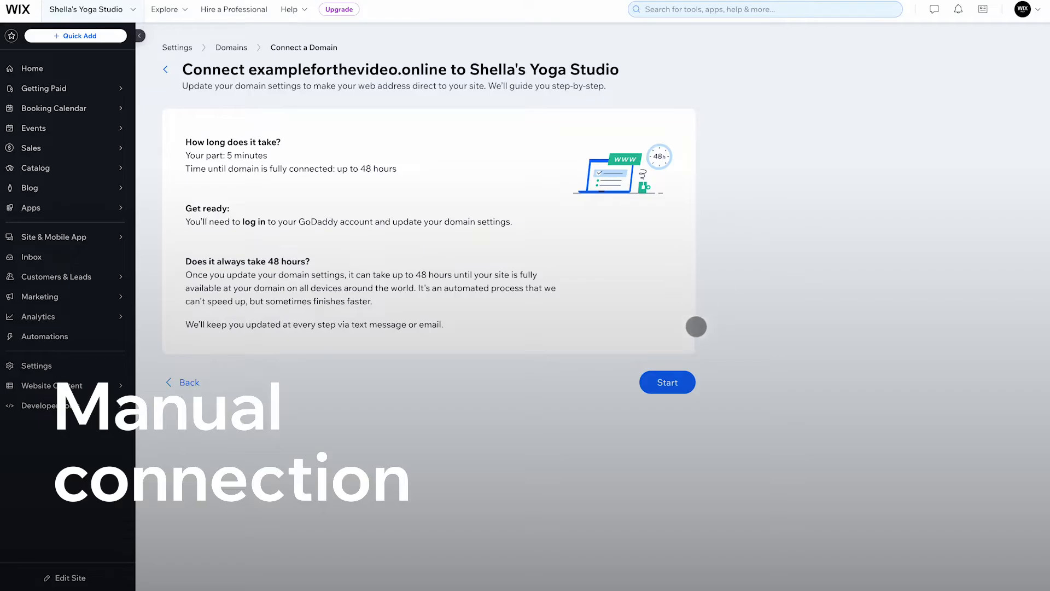
- Start the guided connection and switch from nameserver to pointing instructions
left_click(666, 382)
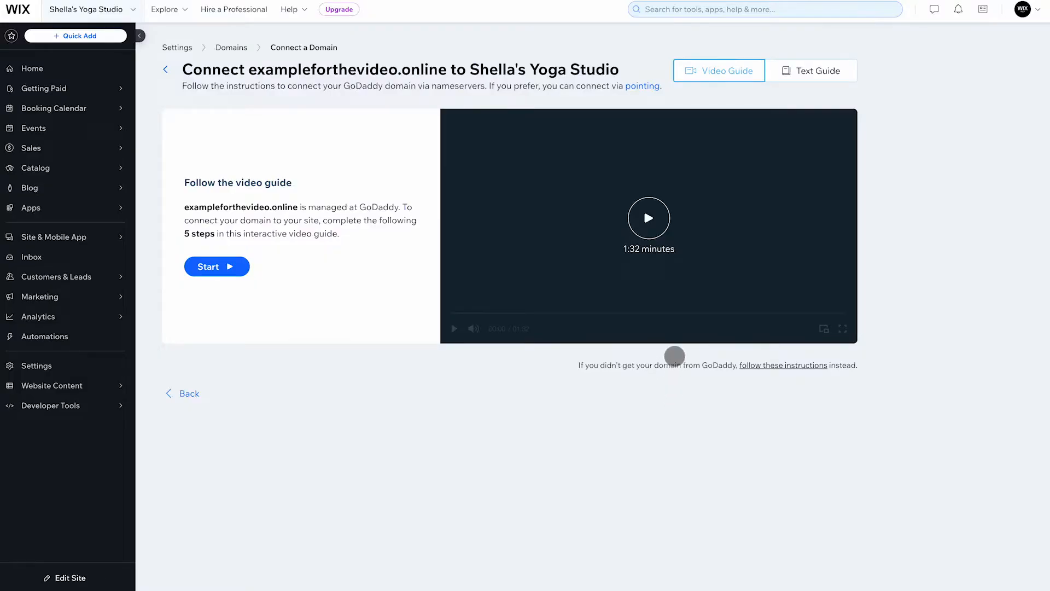
left_click(642, 86)
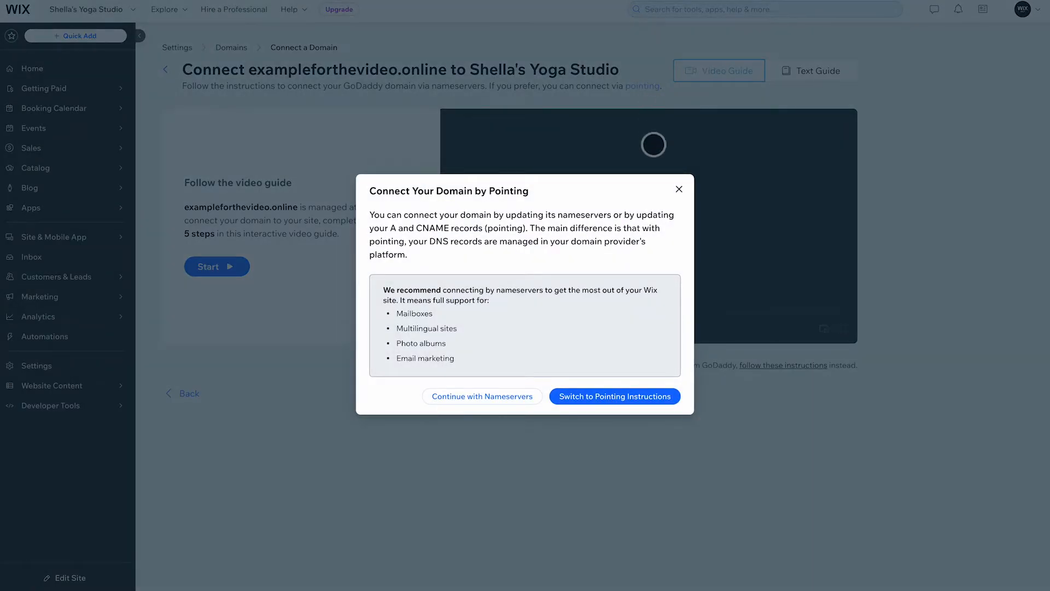
left_click(614, 396)
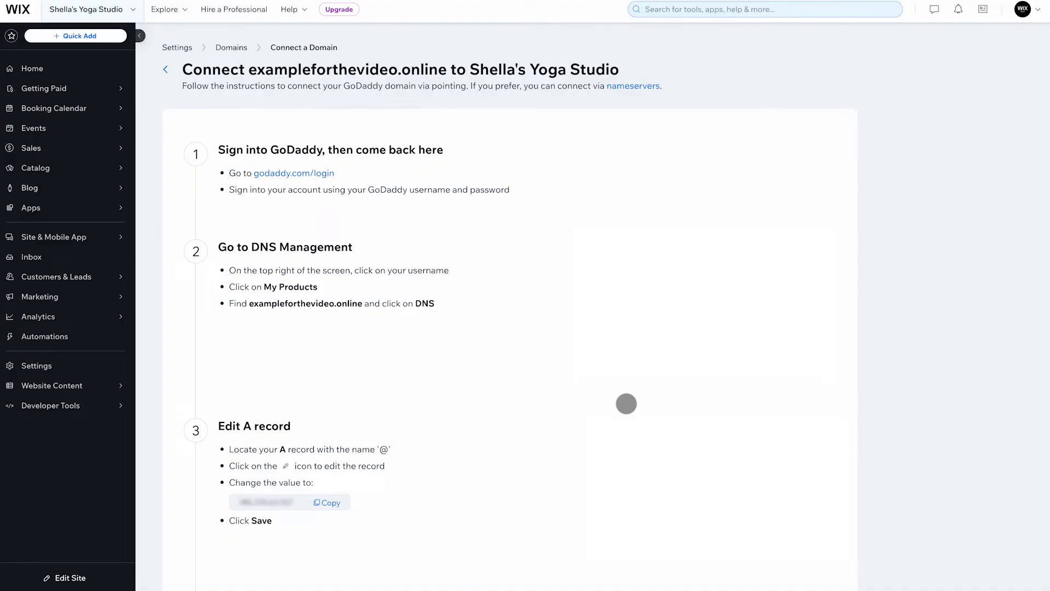
mouse_move(606, 236)
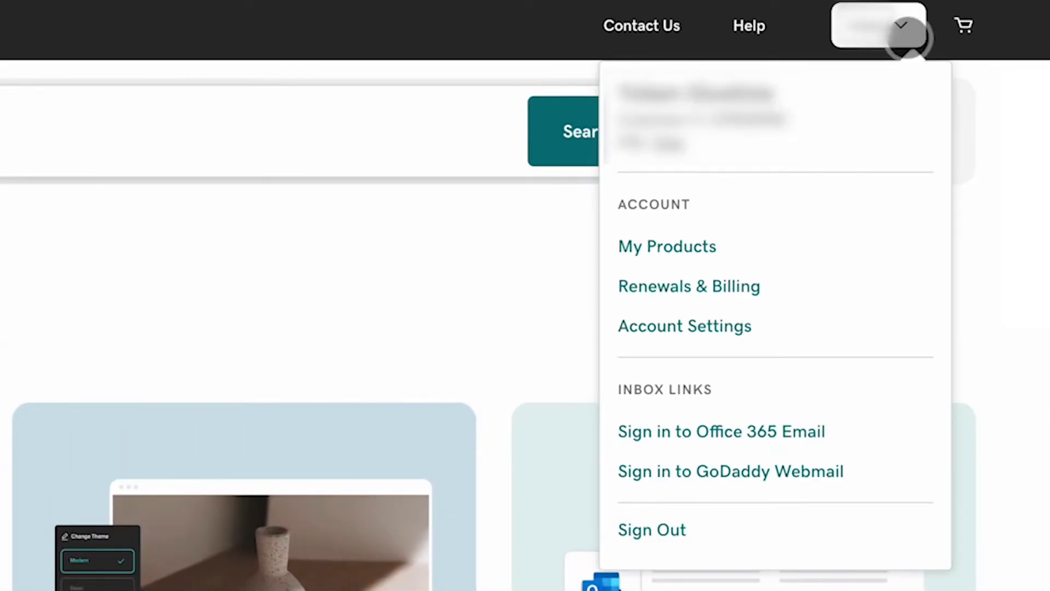
mouse_move(696, 265)
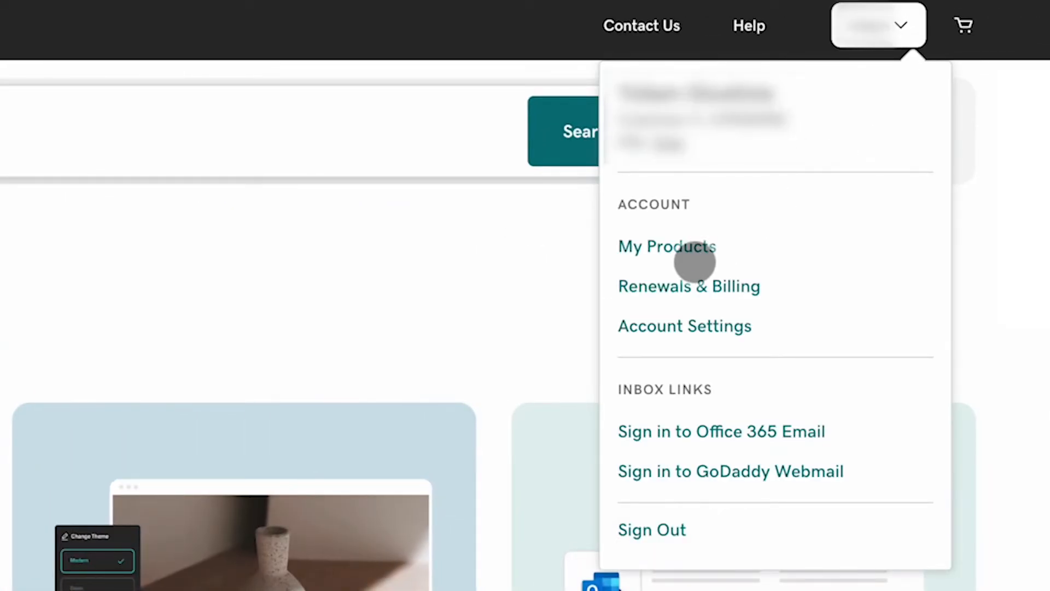
- Open My Products in GoDaddy to reach the domain's DNS settings
left_click(666, 246)
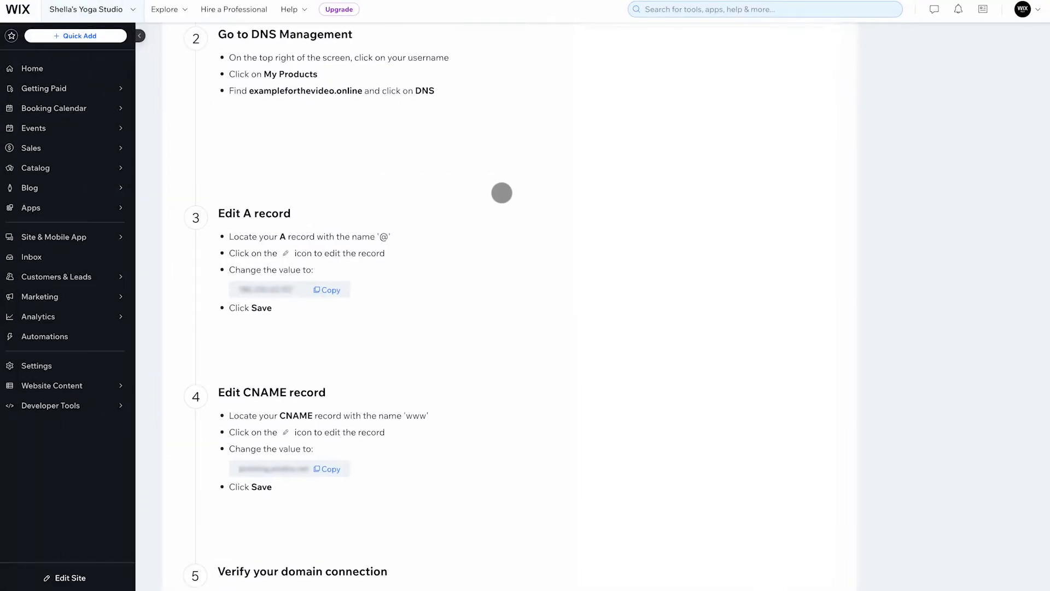
mouse_move(339, 302)
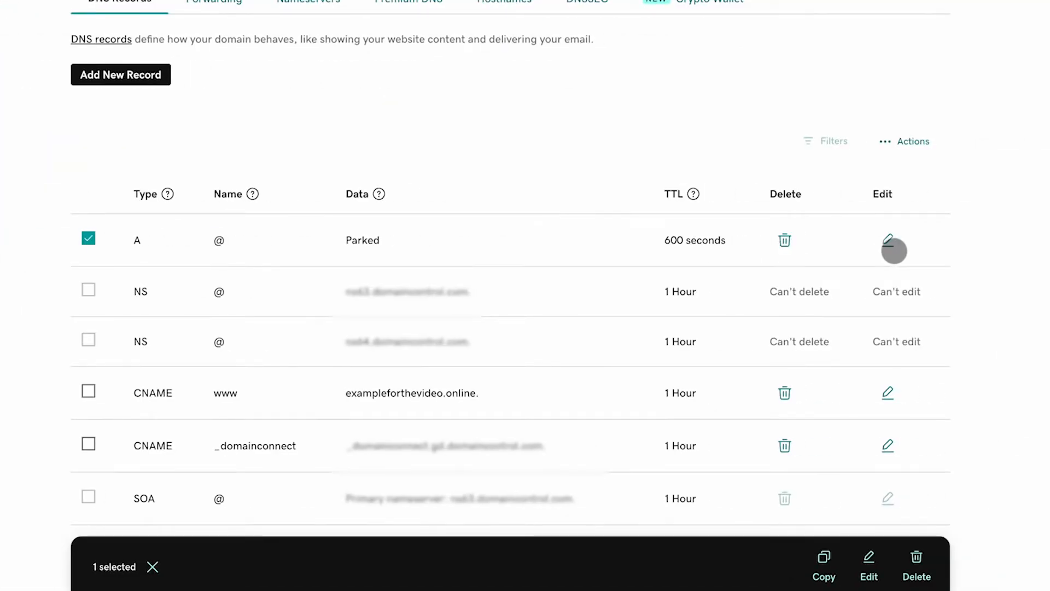
- Change the @ A record's value from Parked to Wix's IP address
left_click(888, 240)
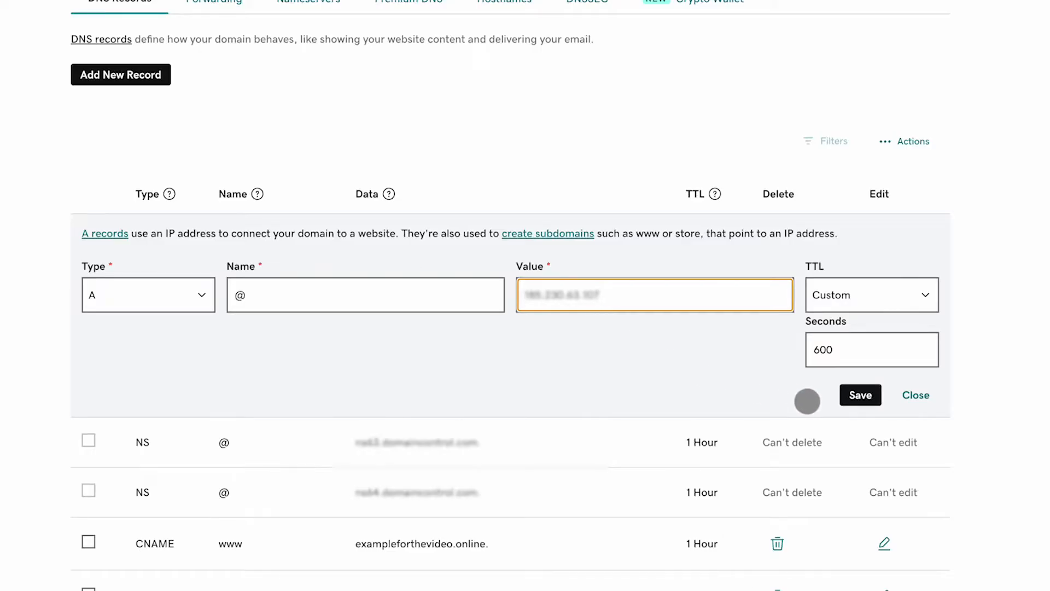
left_click(860, 394)
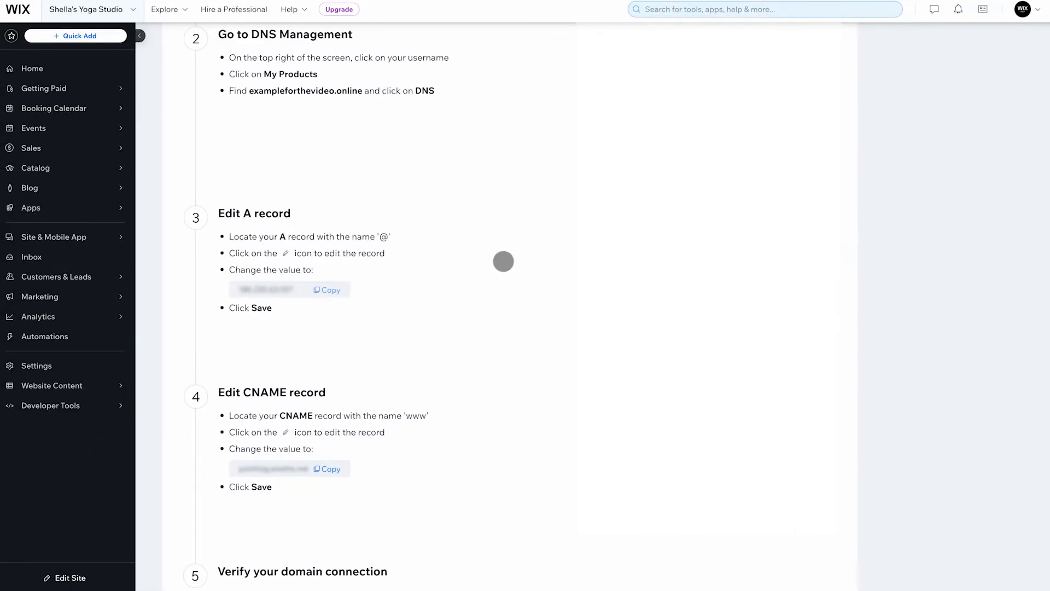
- Set the www CNAME record's value to Wix's pointing address and save
scroll("down", 3)
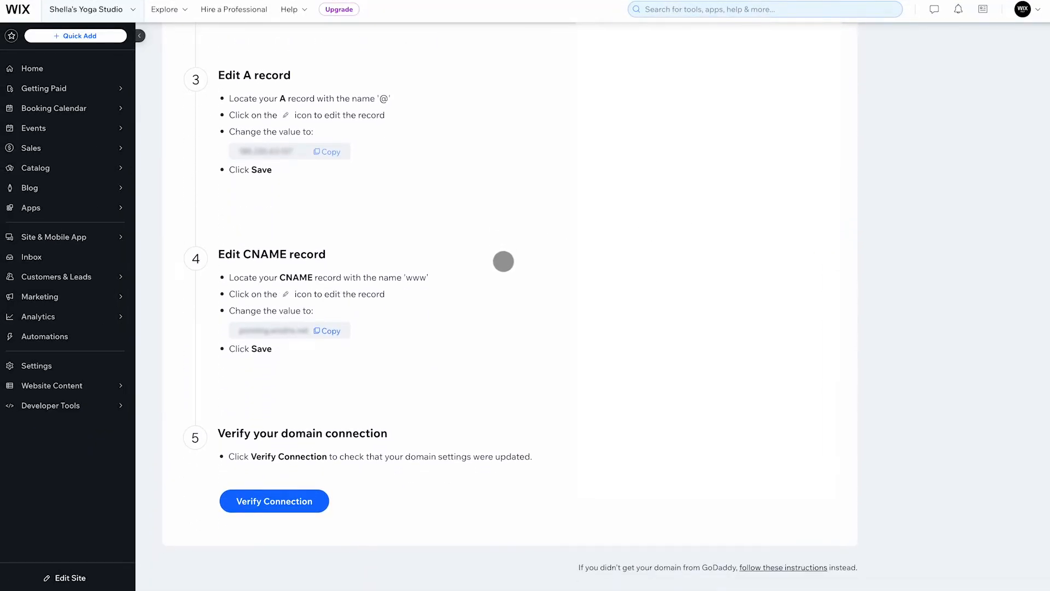
mouse_move(356, 344)
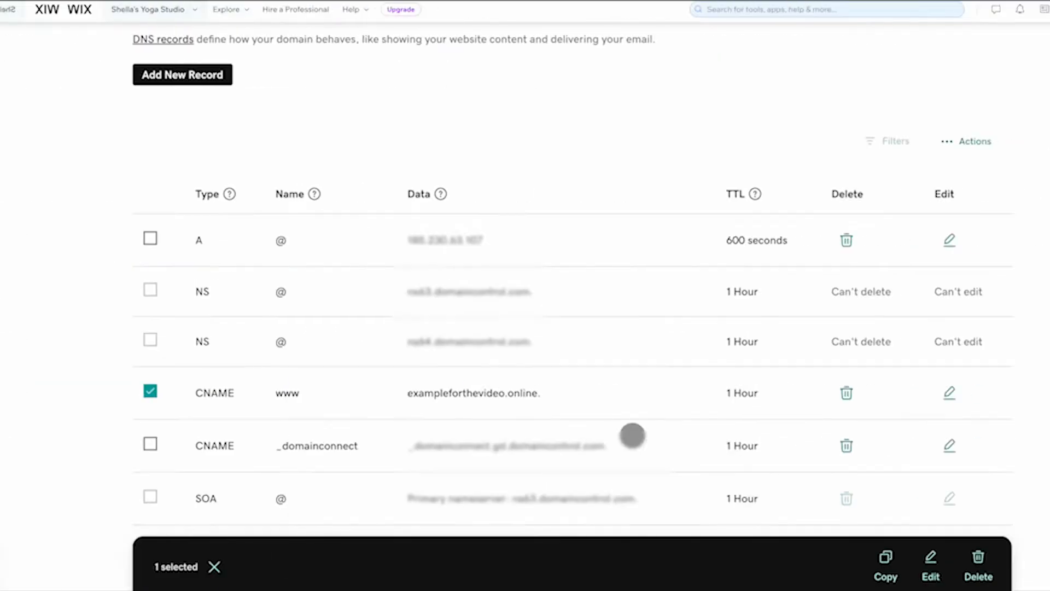
left_click(950, 393)
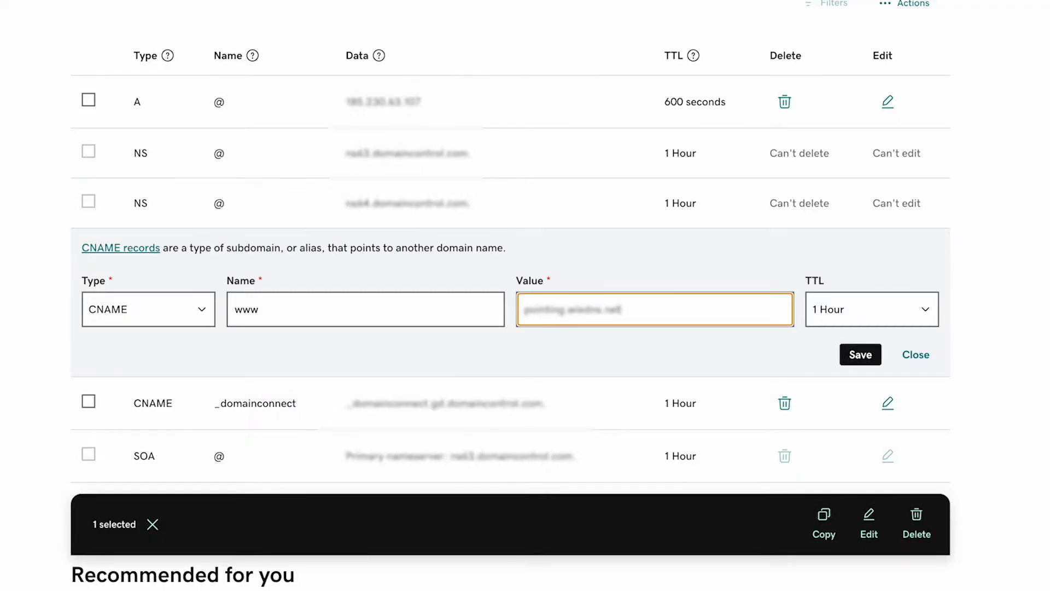
left_click(860, 354)
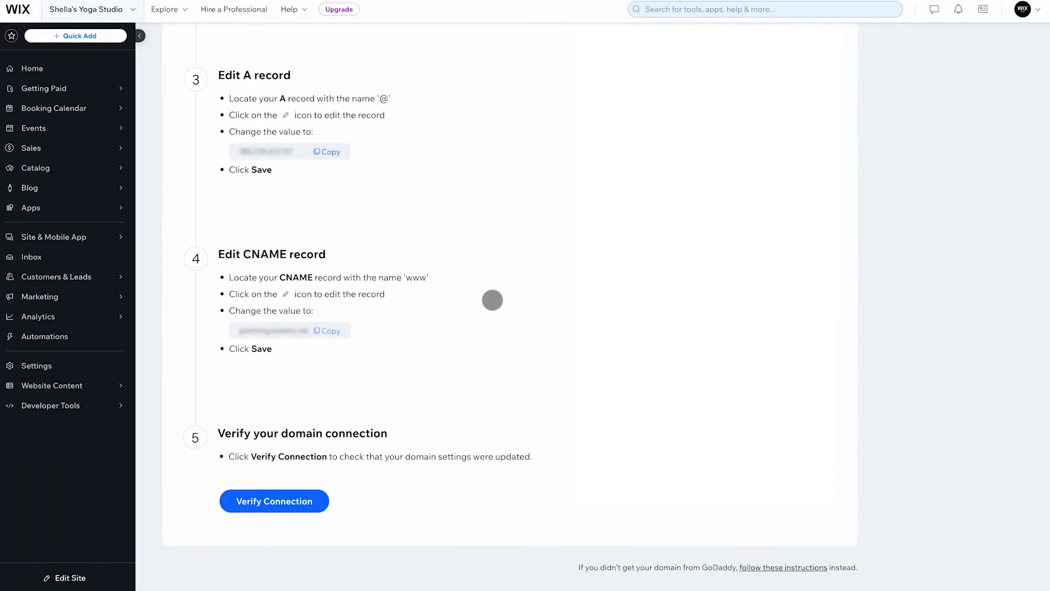
- Click Verify Connection under step 5 for exampleforthevideo.online
scroll("down", 3)
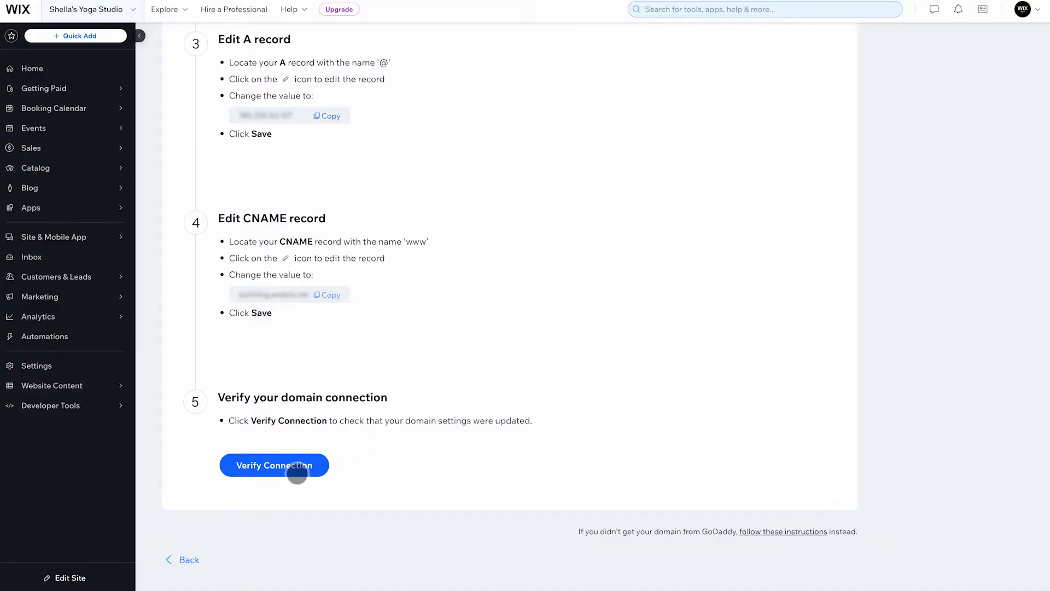
left_click(274, 465)
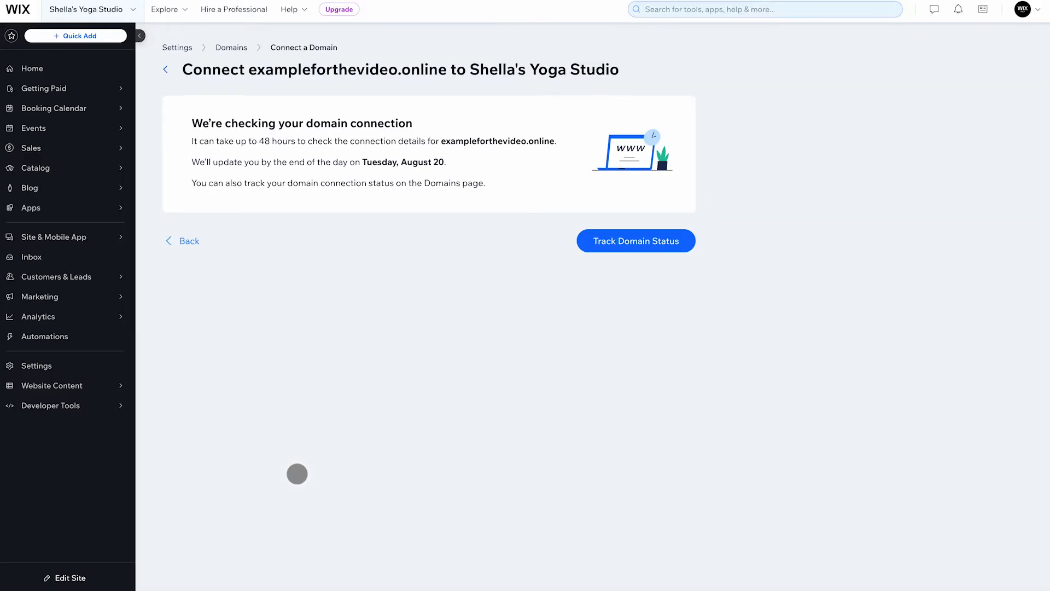
mouse_move(744, 255)
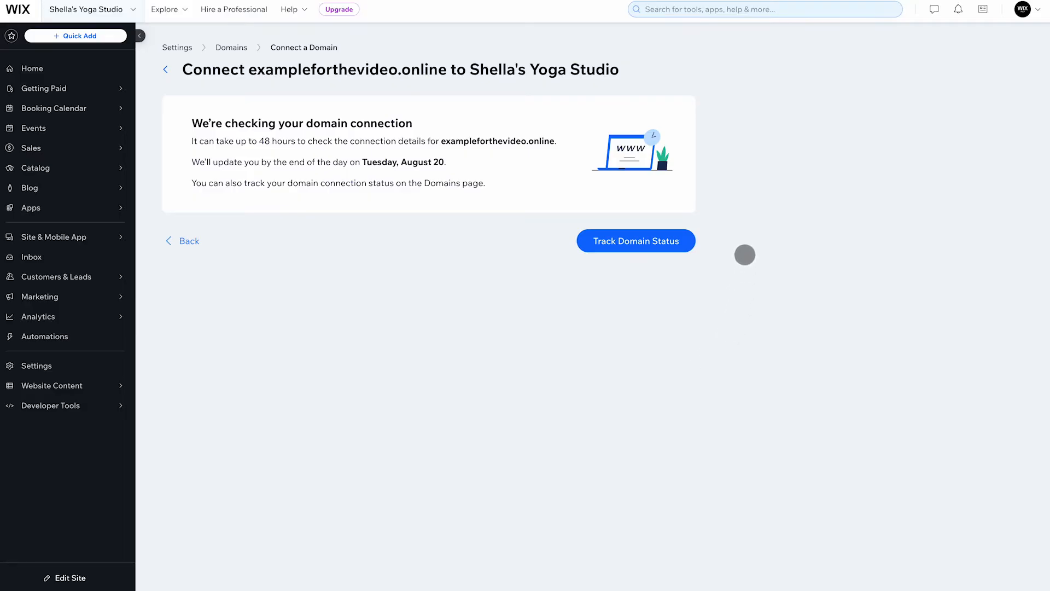